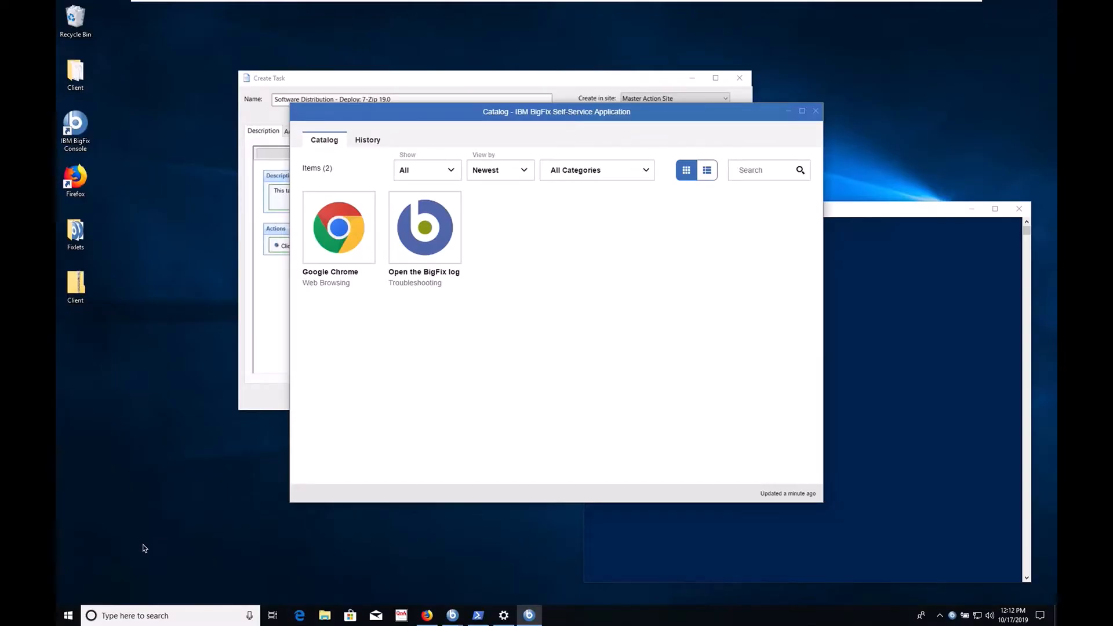
mouse_move(301, 362)
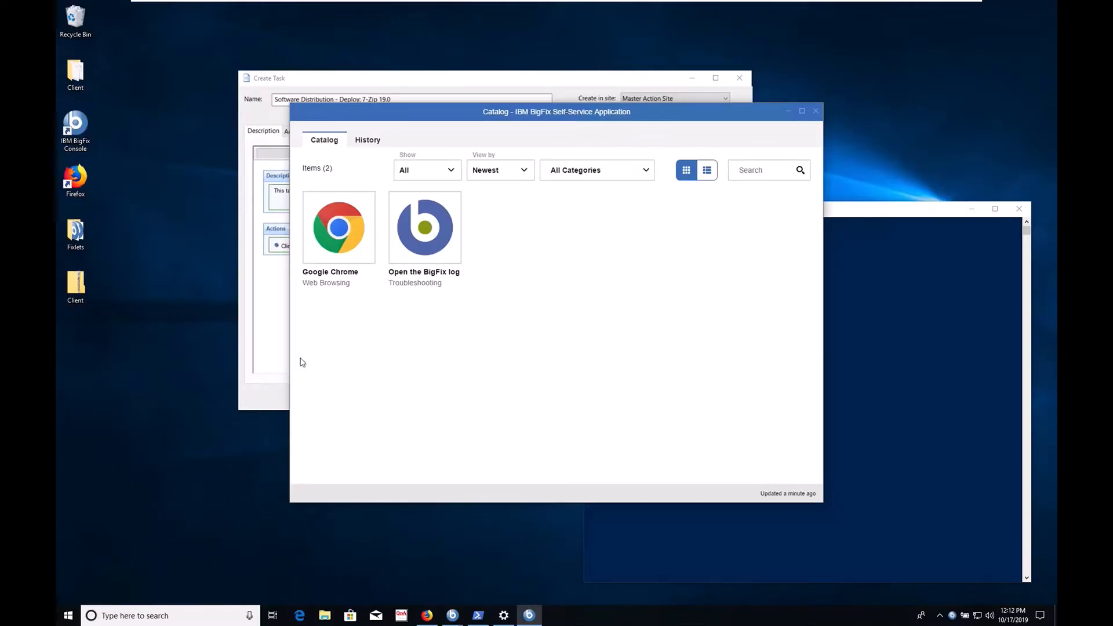
Step: Run the 'Open the BigFix log' catalog offering to launch today's log in CMTrace
left_click(424, 227)
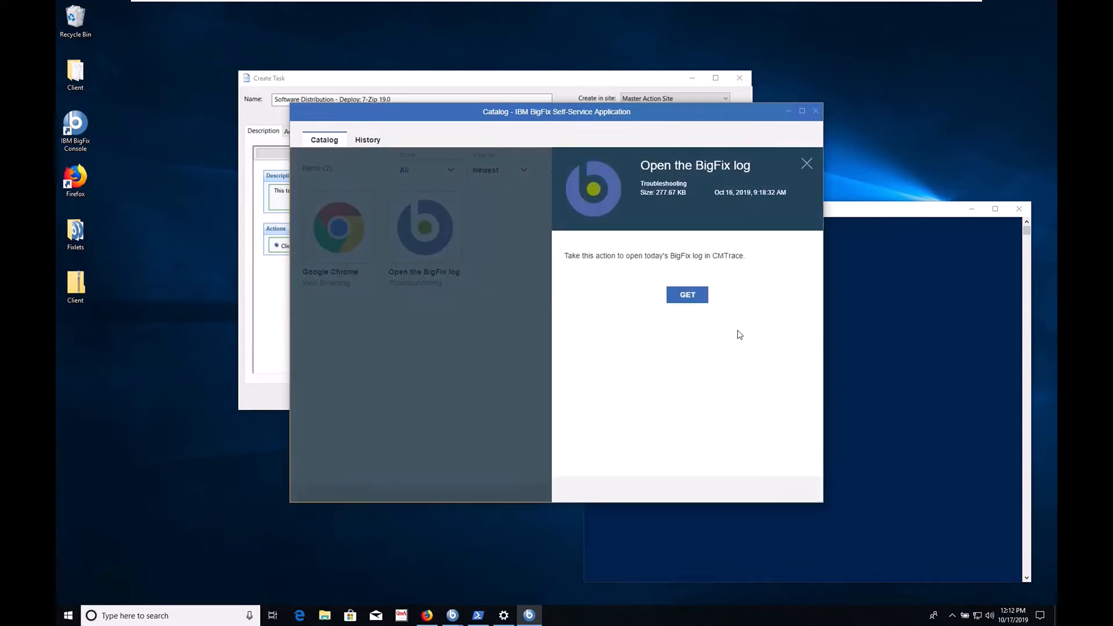
left_click(686, 294)
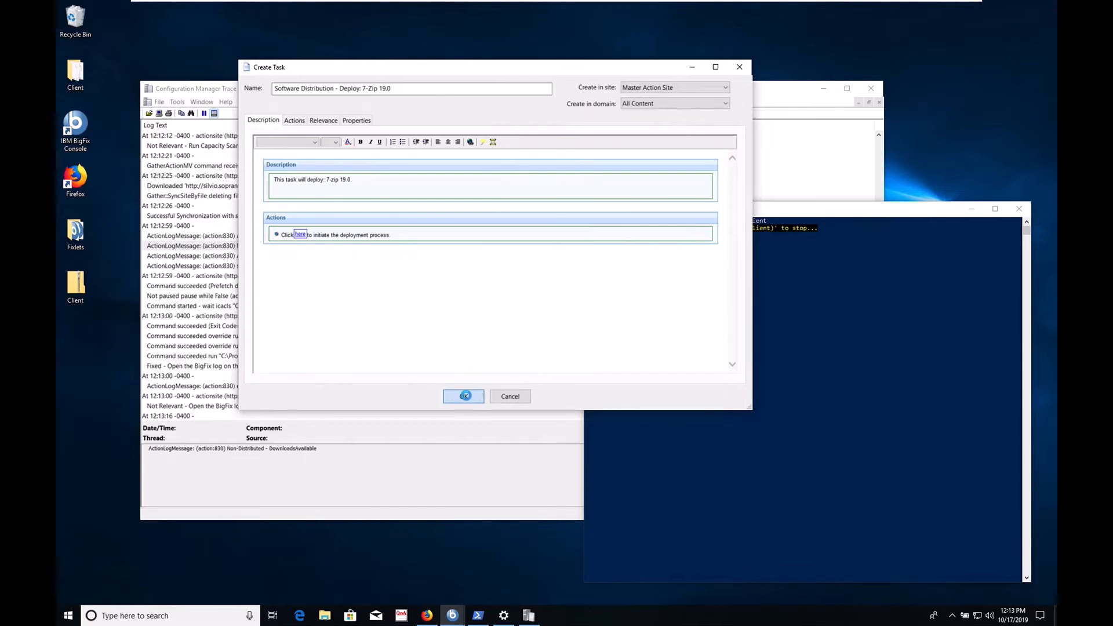
Step: Scroll past the Restricted mode entry to 'Relevant - Software Distribution - Deploy: 7-Zip 19.0'
left_click(464, 396)
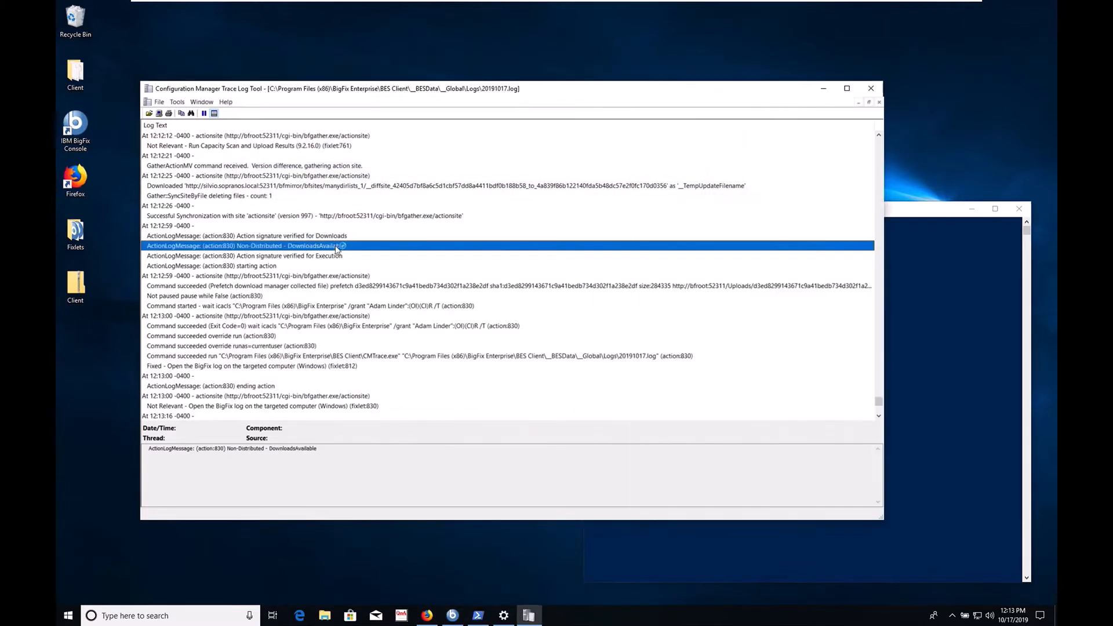
scroll("down", 3)
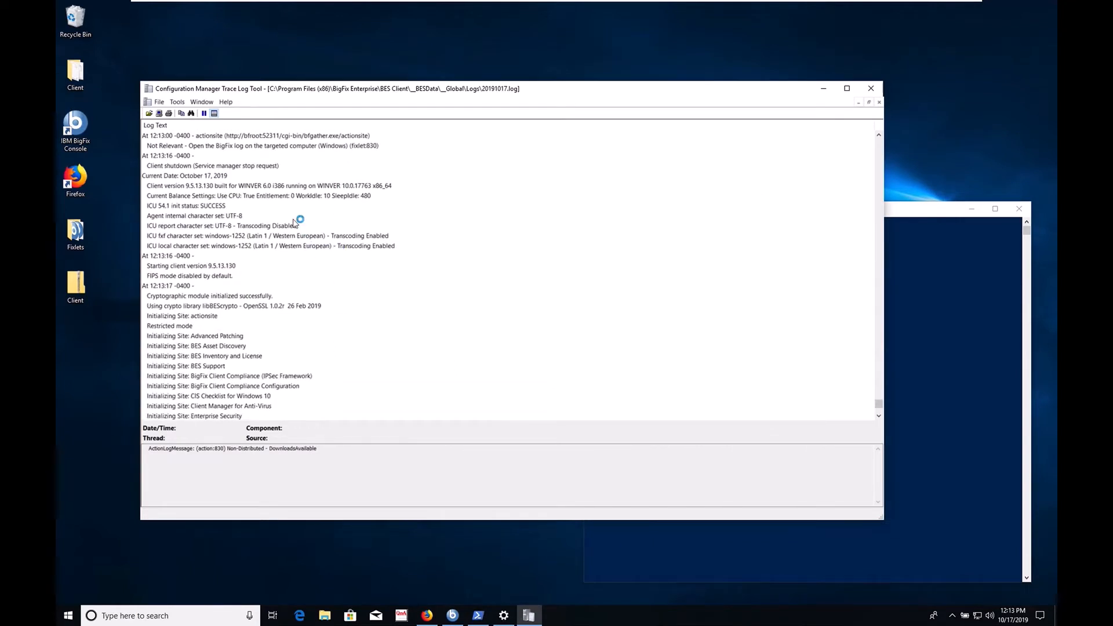
left_click(171, 326)
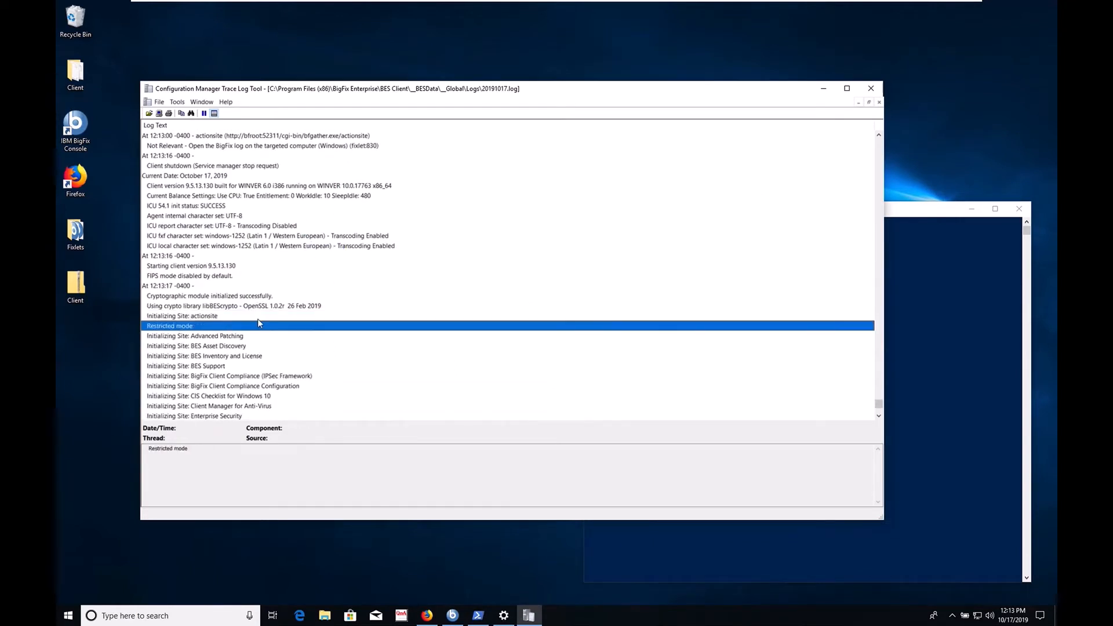
scroll("down", 3)
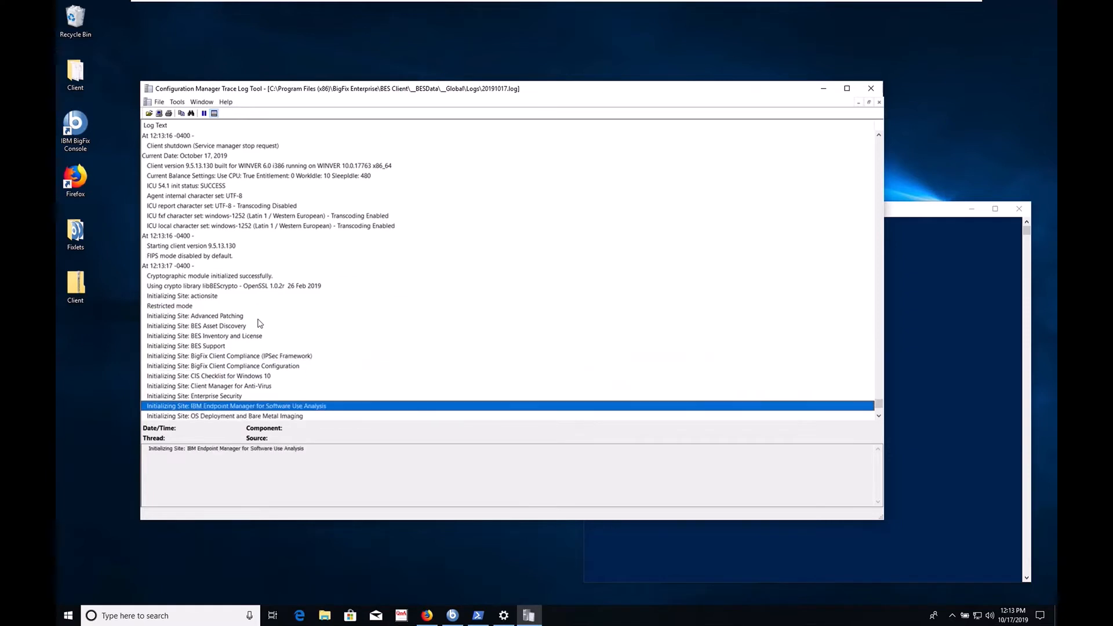
scroll("down", 3)
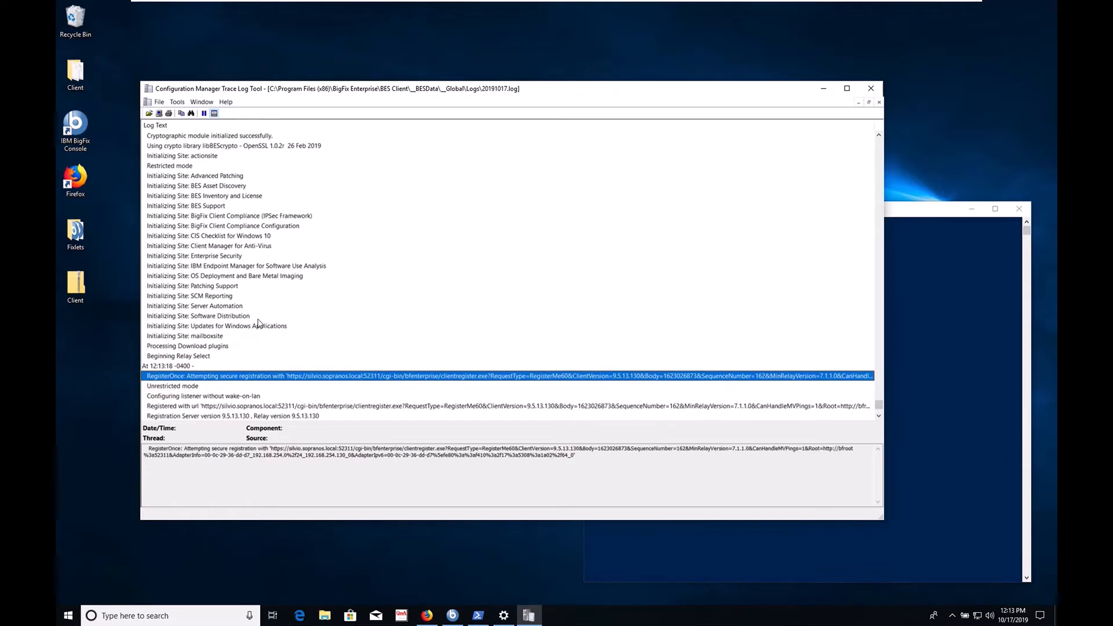
scroll("down", 3)
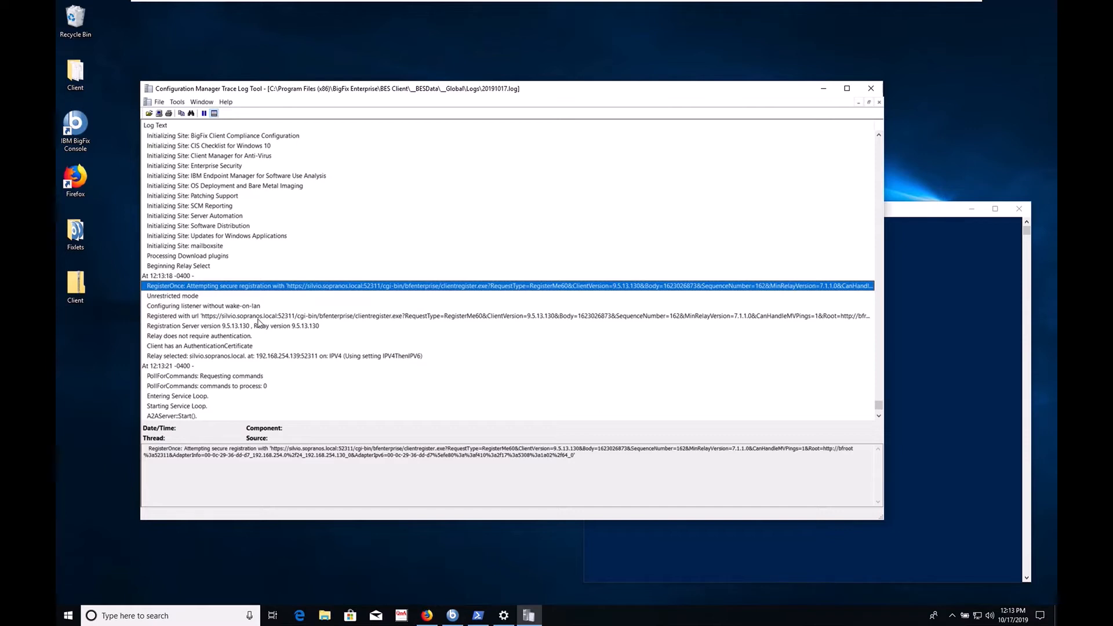
mouse_move(248, 328)
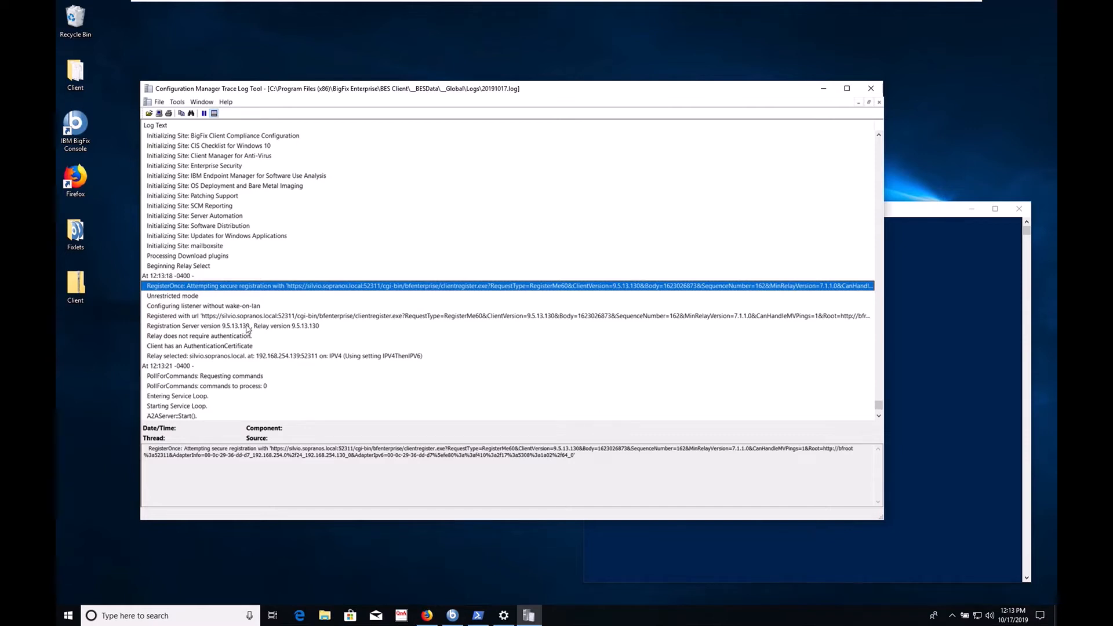
mouse_move(223, 360)
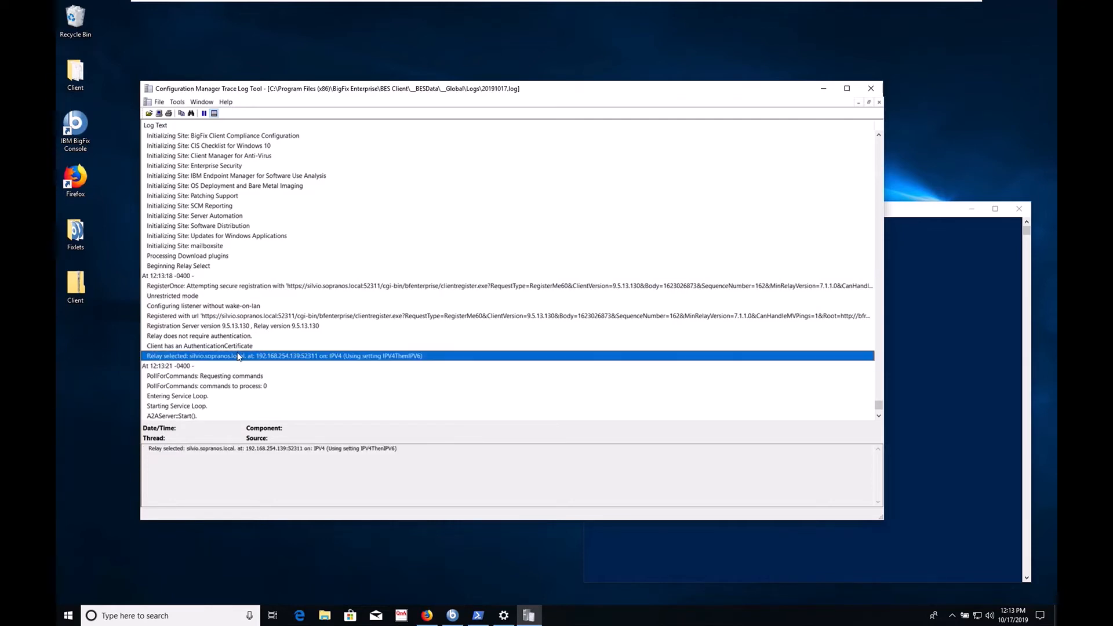
scroll("down", 3)
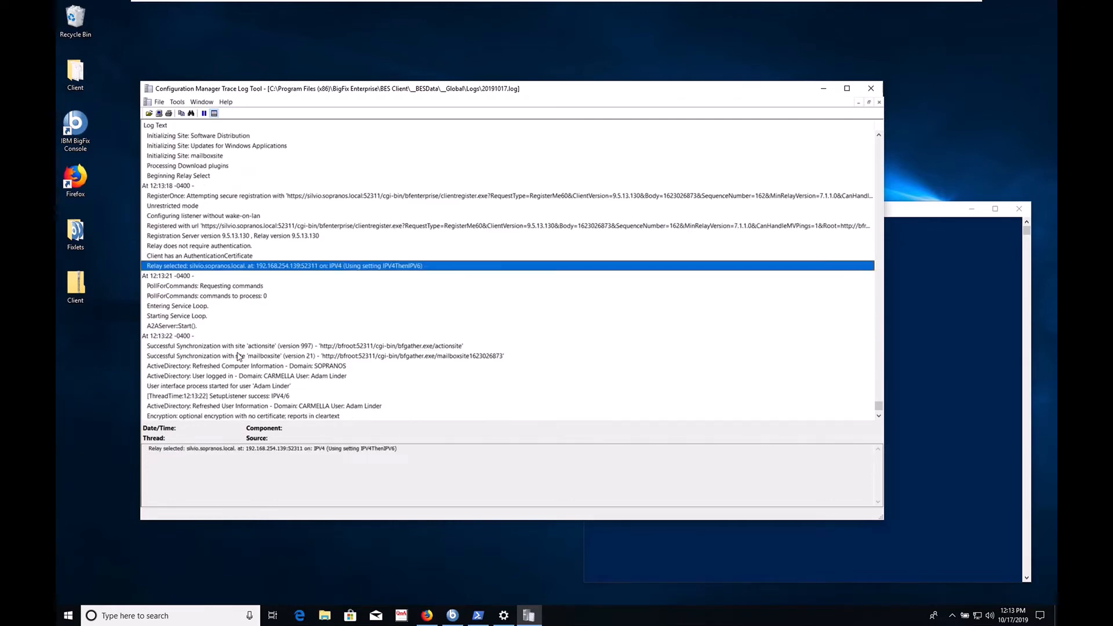
scroll("down", 3)
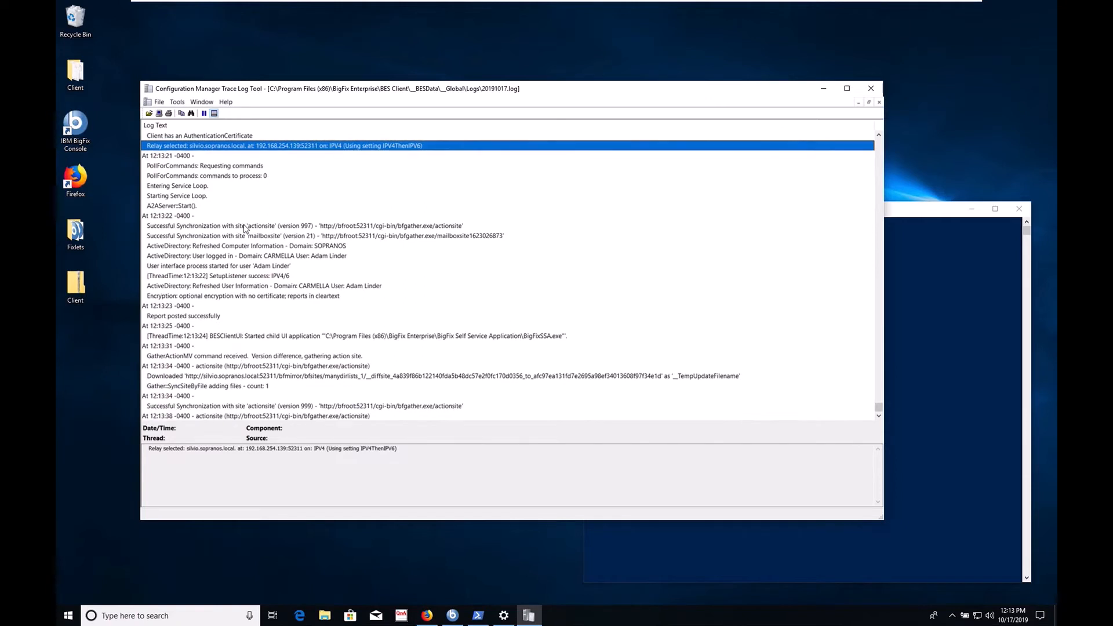
mouse_move(268, 297)
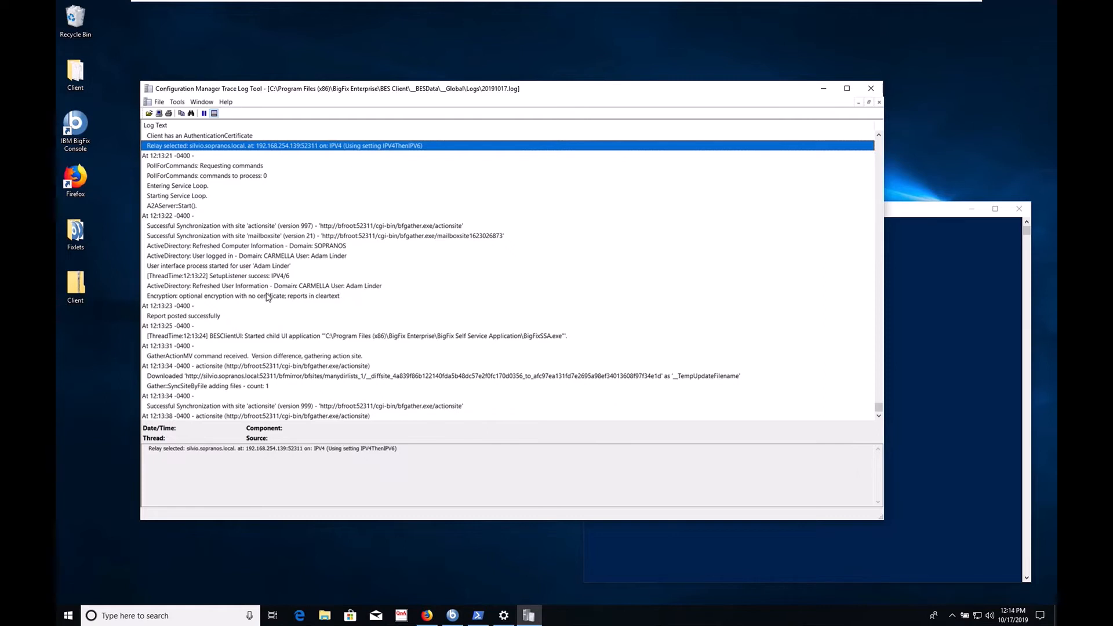
mouse_move(184, 323)
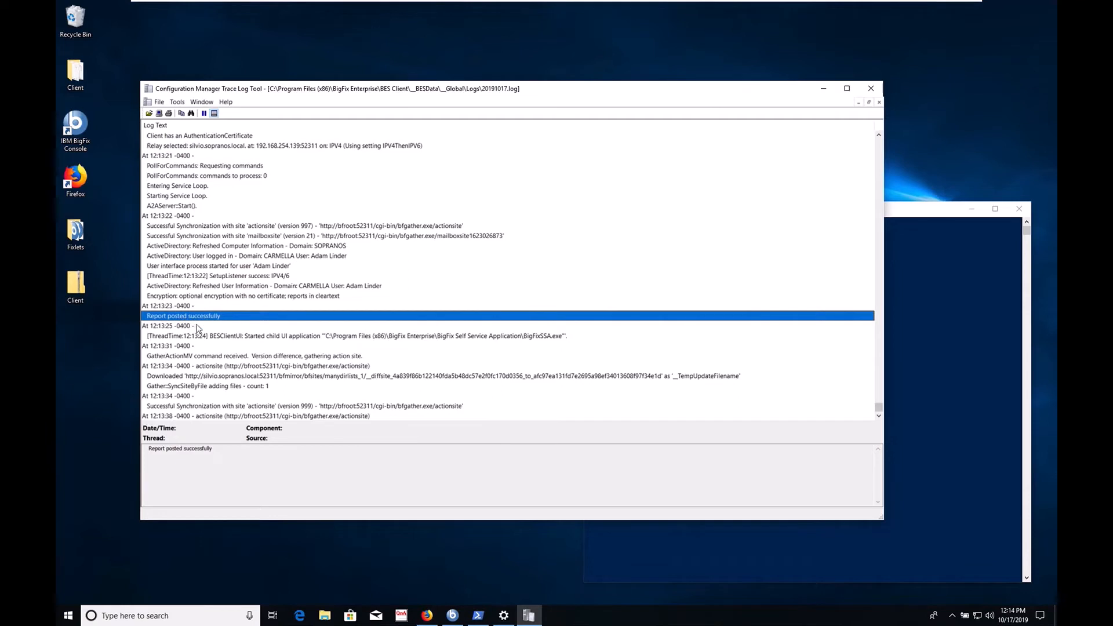
mouse_move(256, 340)
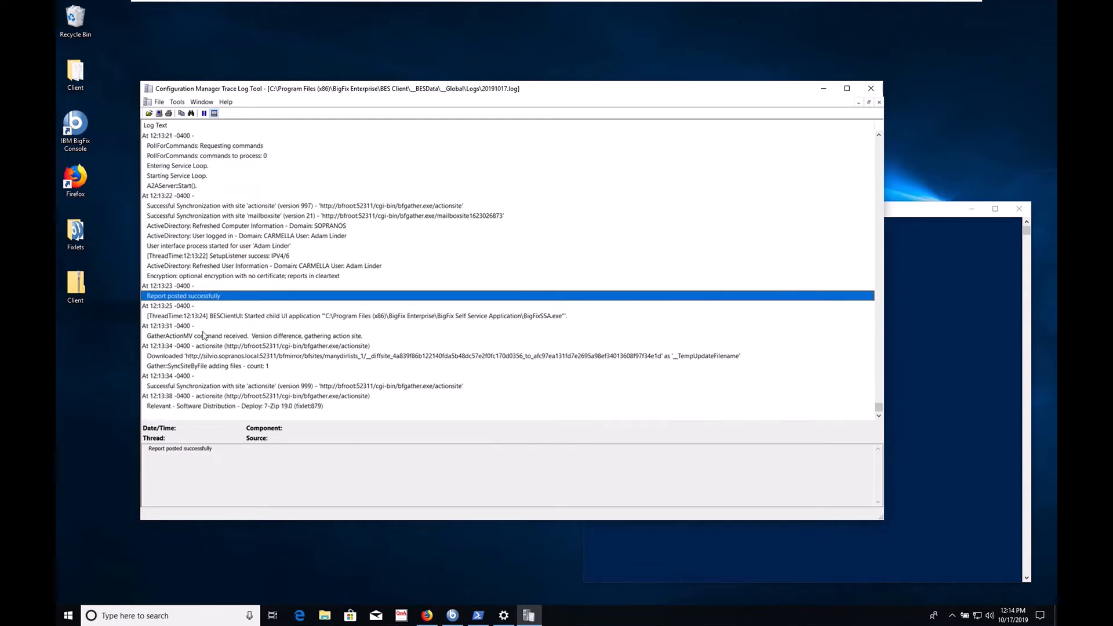
left_click(440, 355)
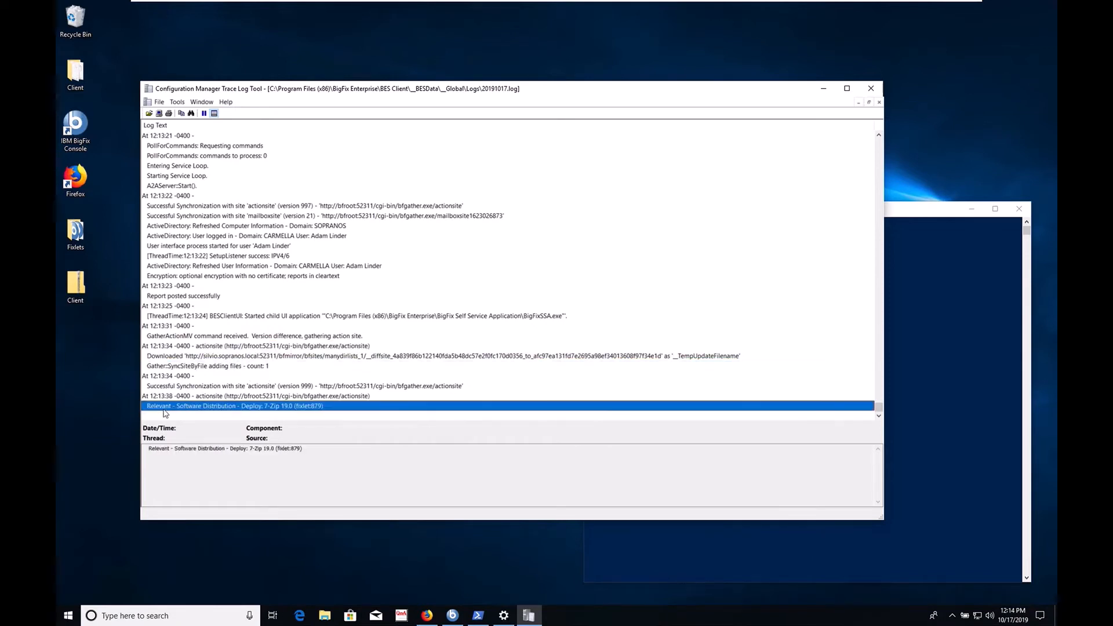
mouse_move(244, 421)
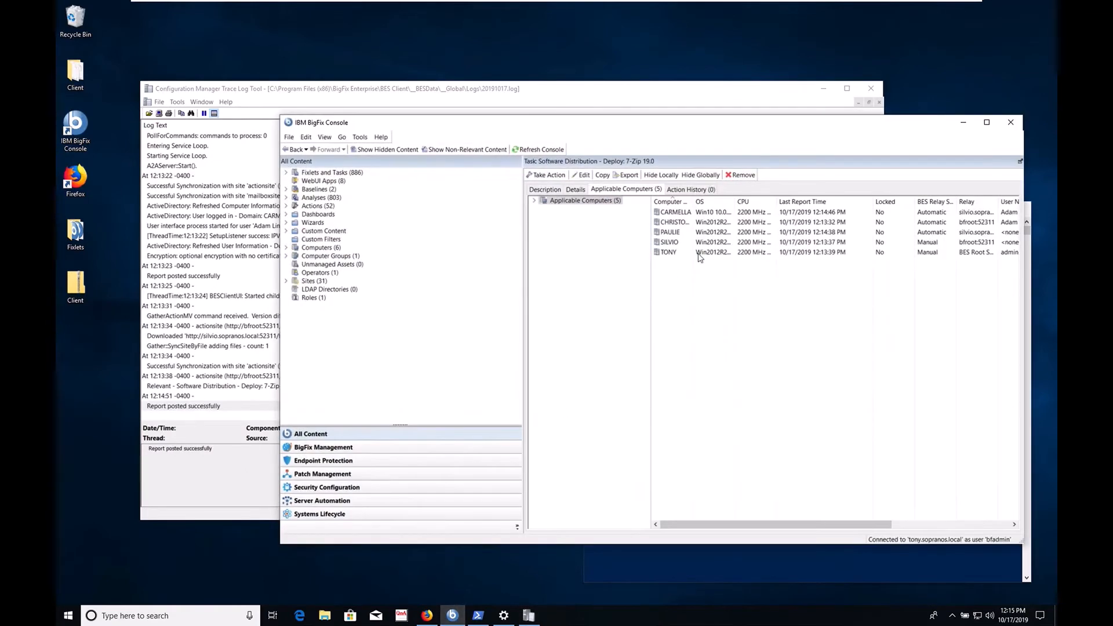
Step: Take the default 7-Zip 19.0 deployment action on CARMELLA from Applicable Computers
right_click(671, 212)
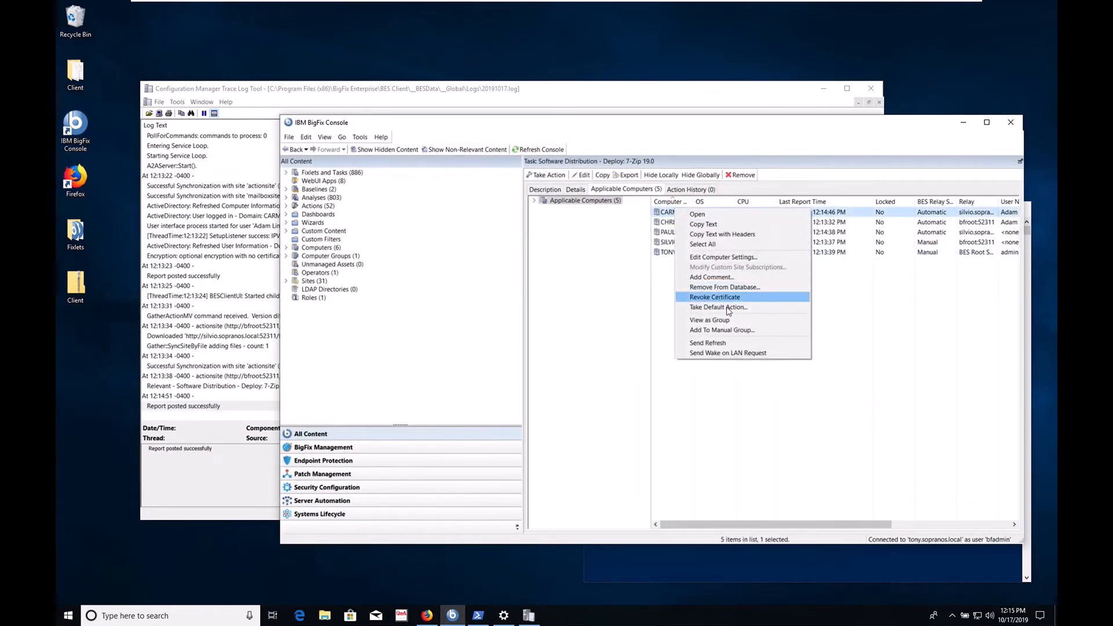
left_click(718, 308)
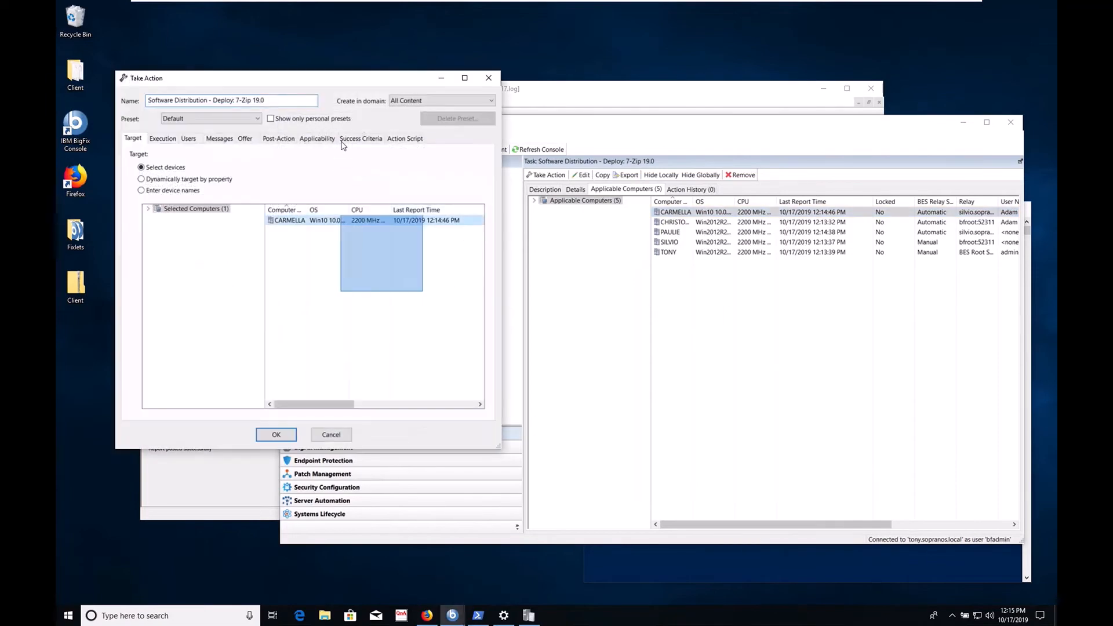
left_click(276, 434)
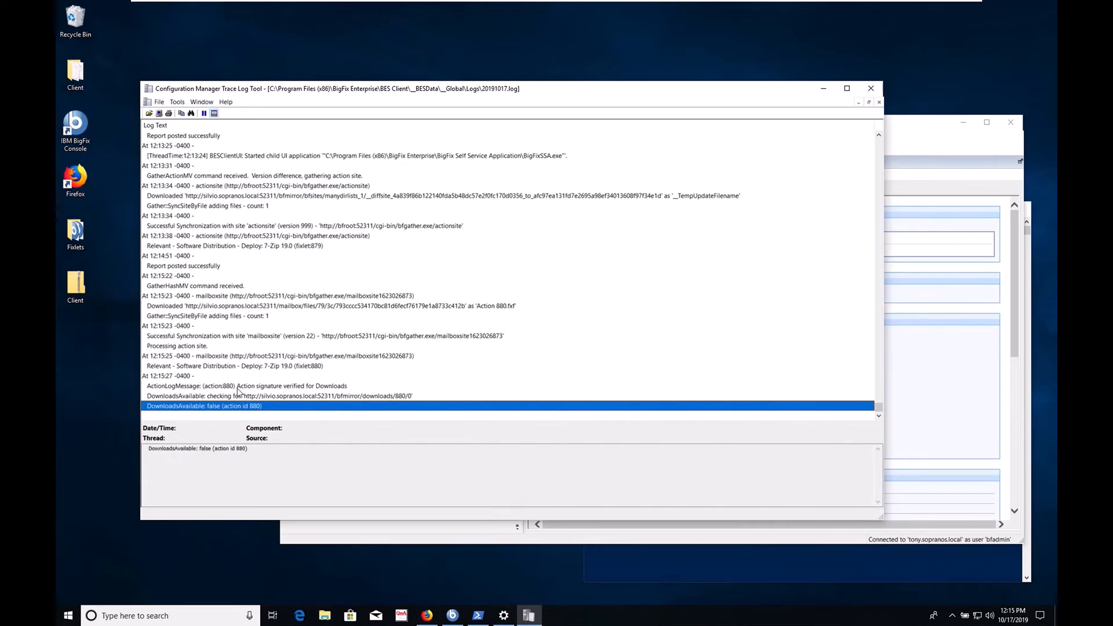
mouse_move(157, 411)
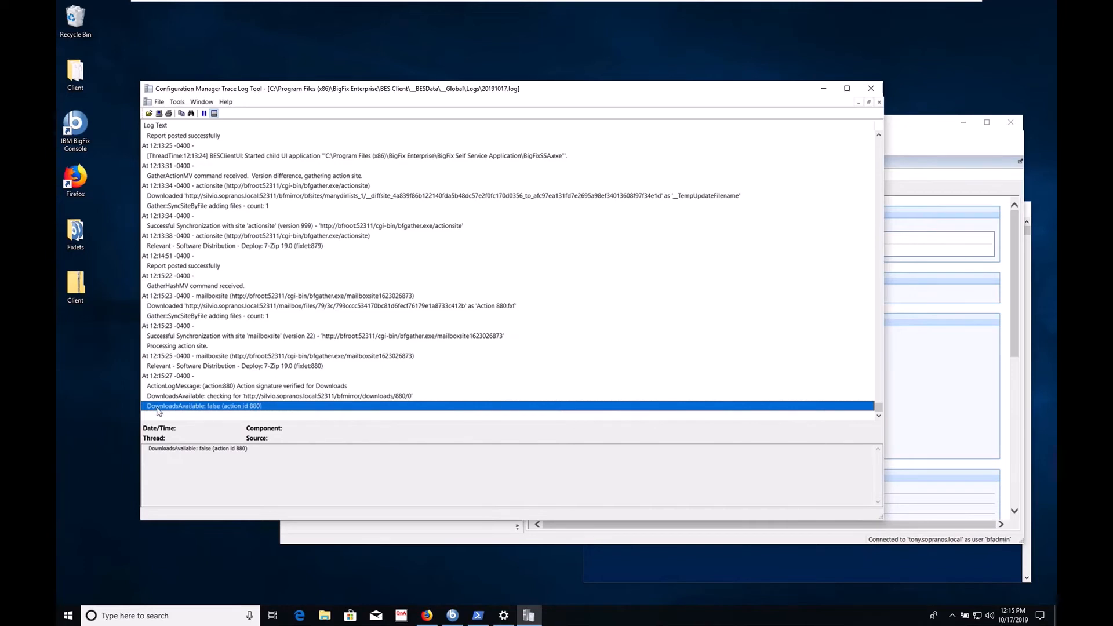
mouse_move(220, 409)
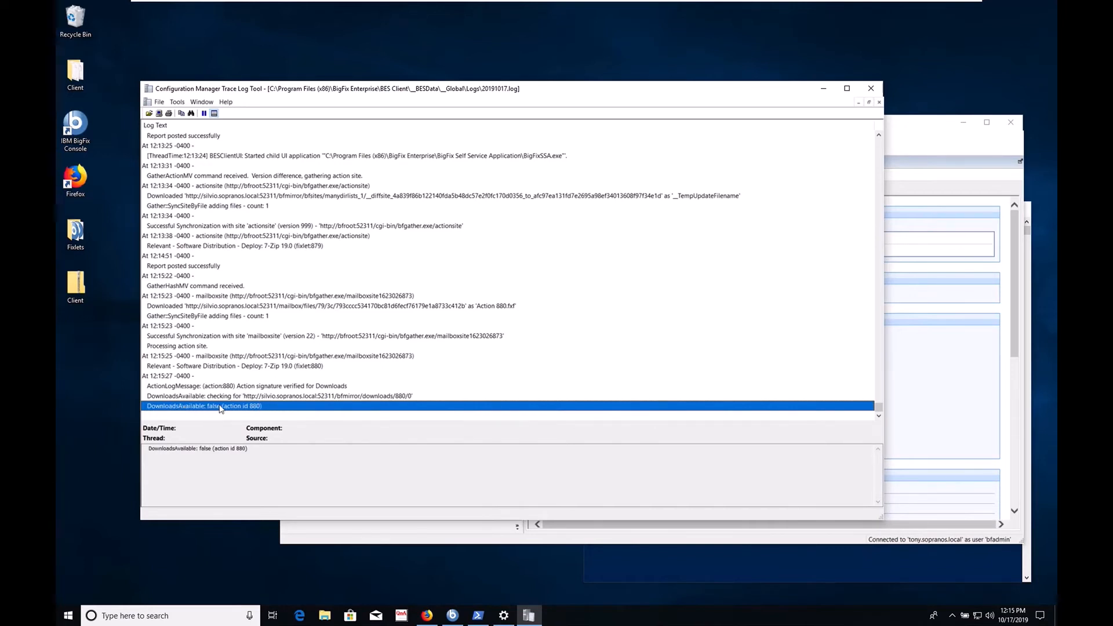
Step: Scroll to action 880's msiexec install and select the 'Command succeeded (Exit Code=0)' line
scroll("down", 3)
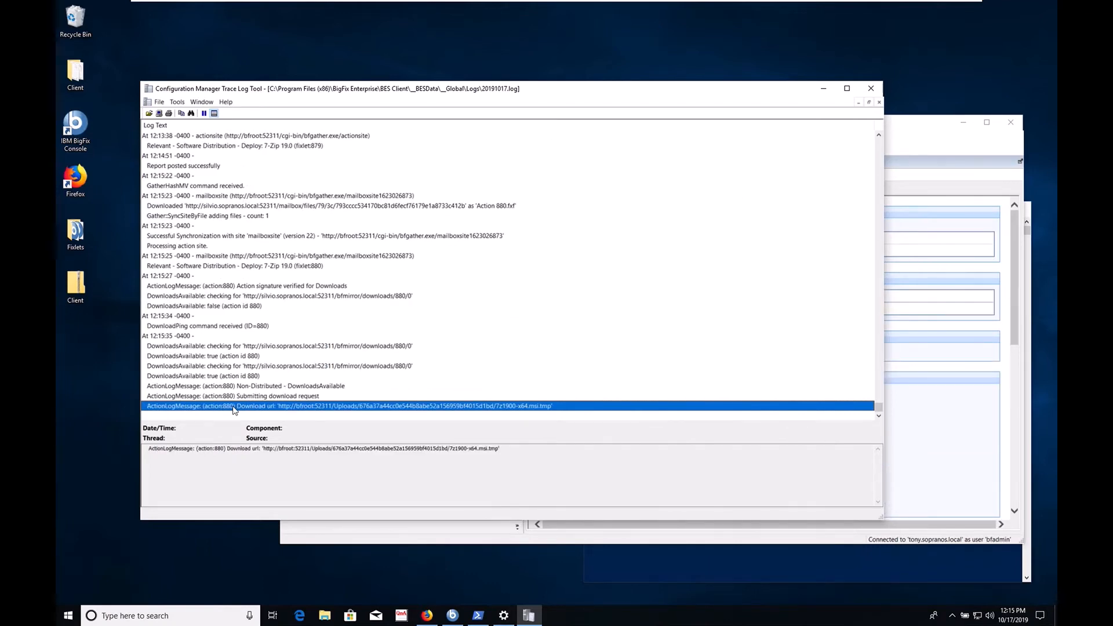
scroll("down", 3)
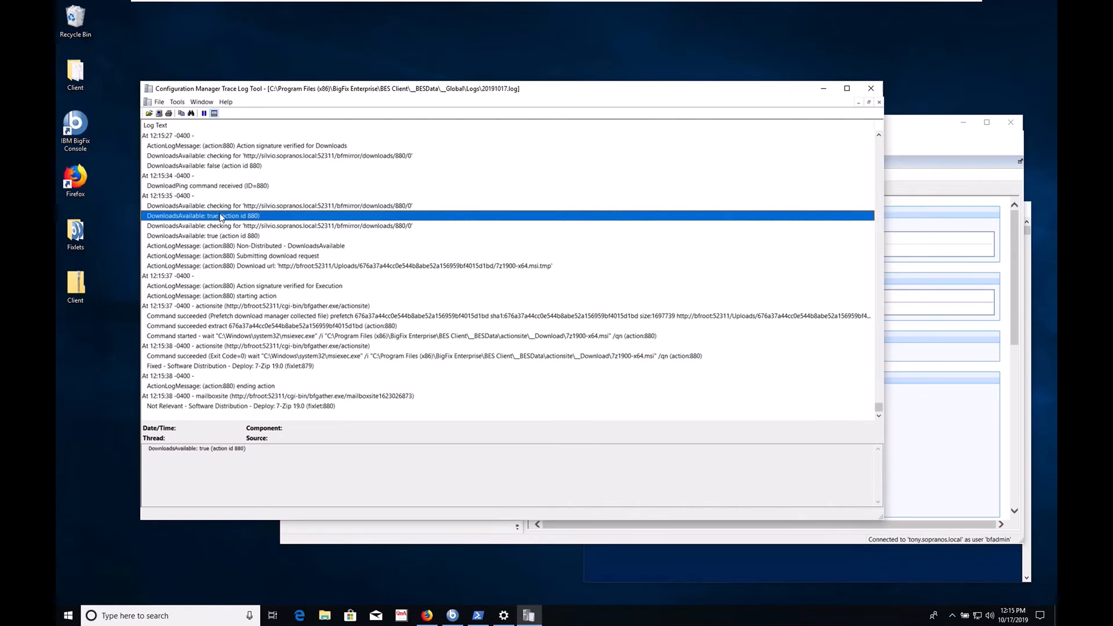
mouse_move(262, 225)
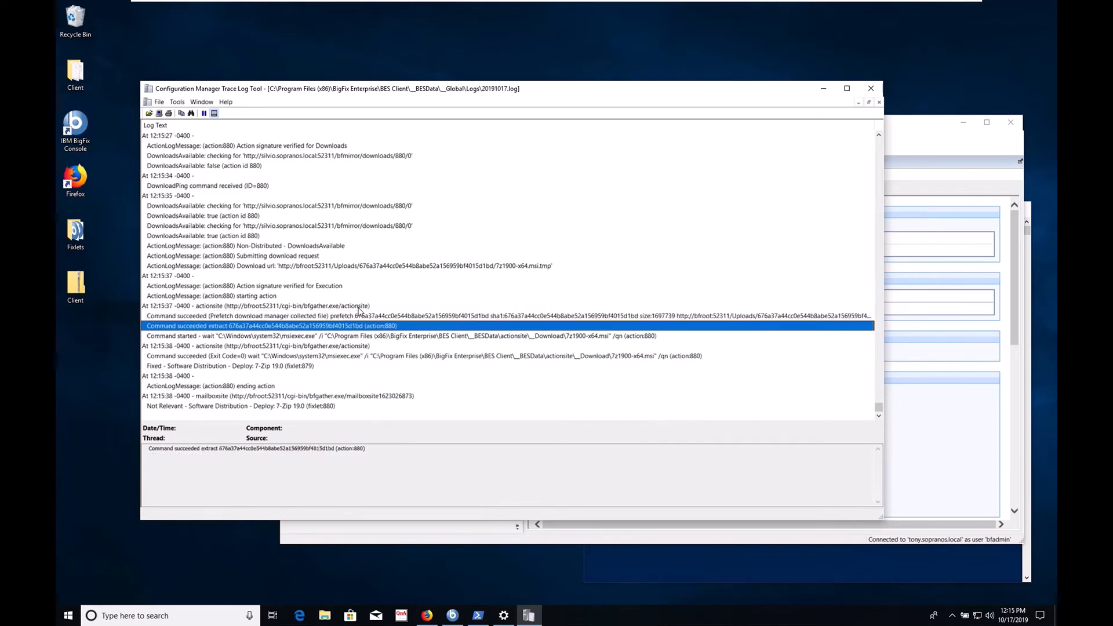
left_click(455, 336)
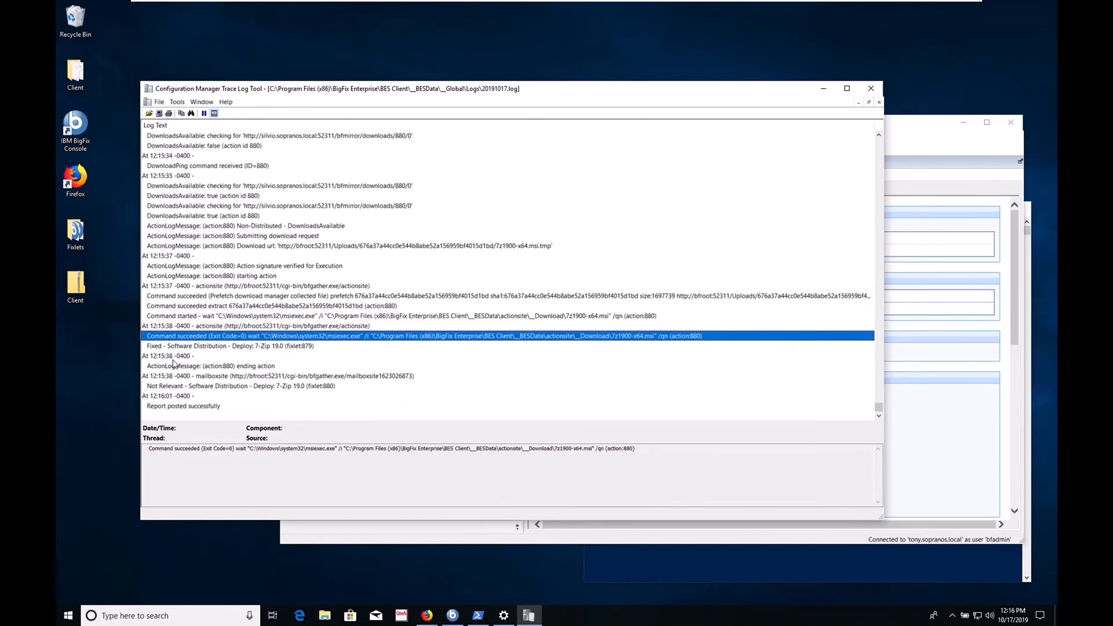
mouse_move(174, 346)
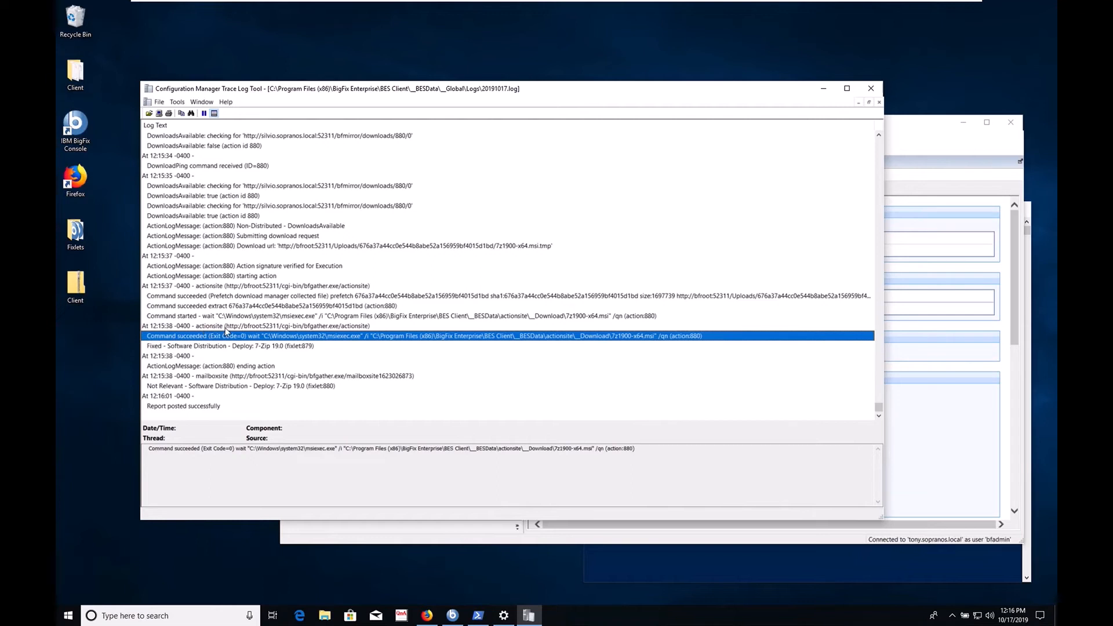
mouse_move(252, 347)
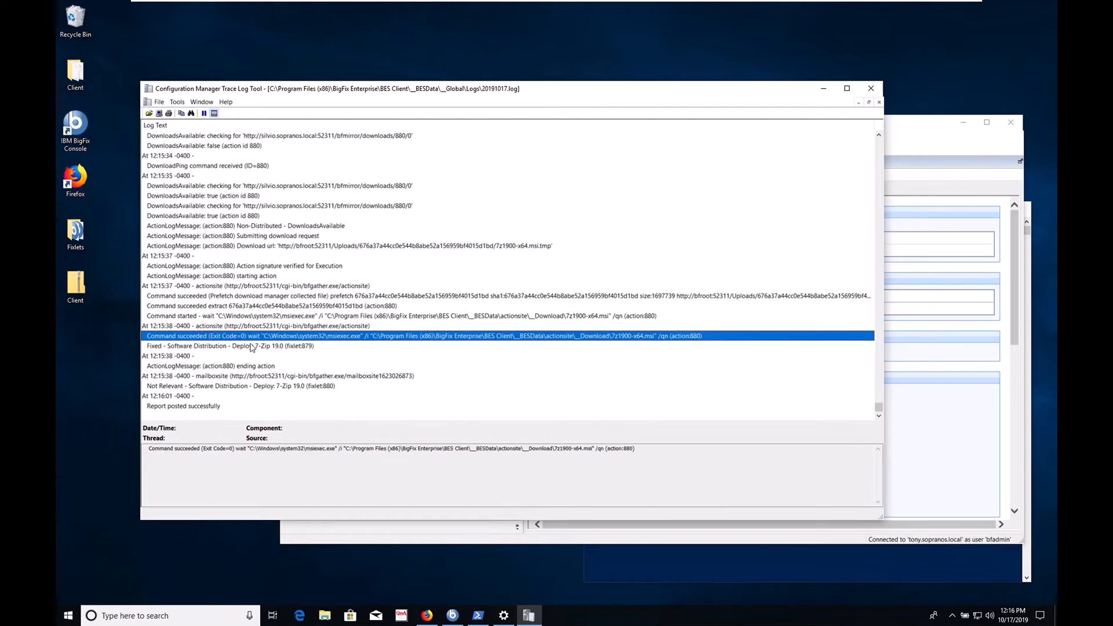
mouse_move(253, 348)
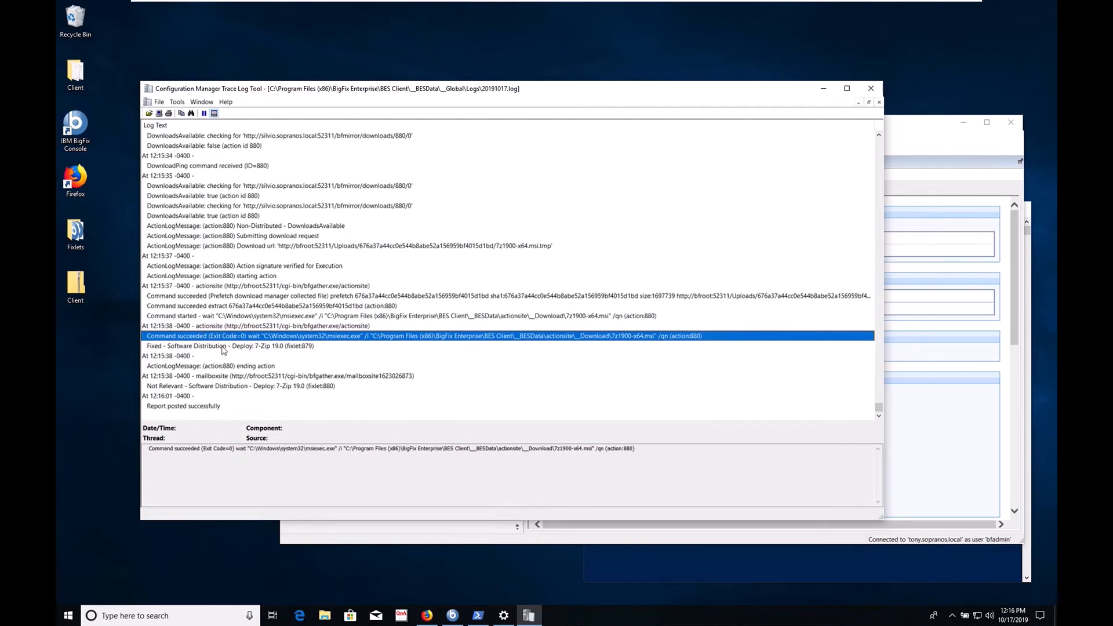
mouse_move(236, 351)
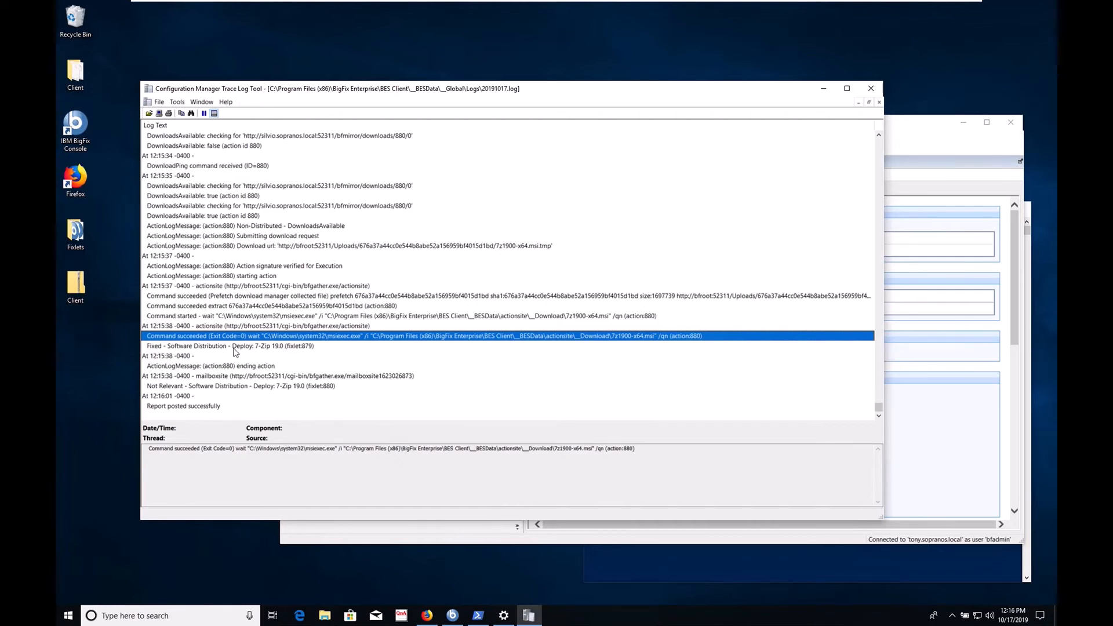
mouse_move(345, 343)
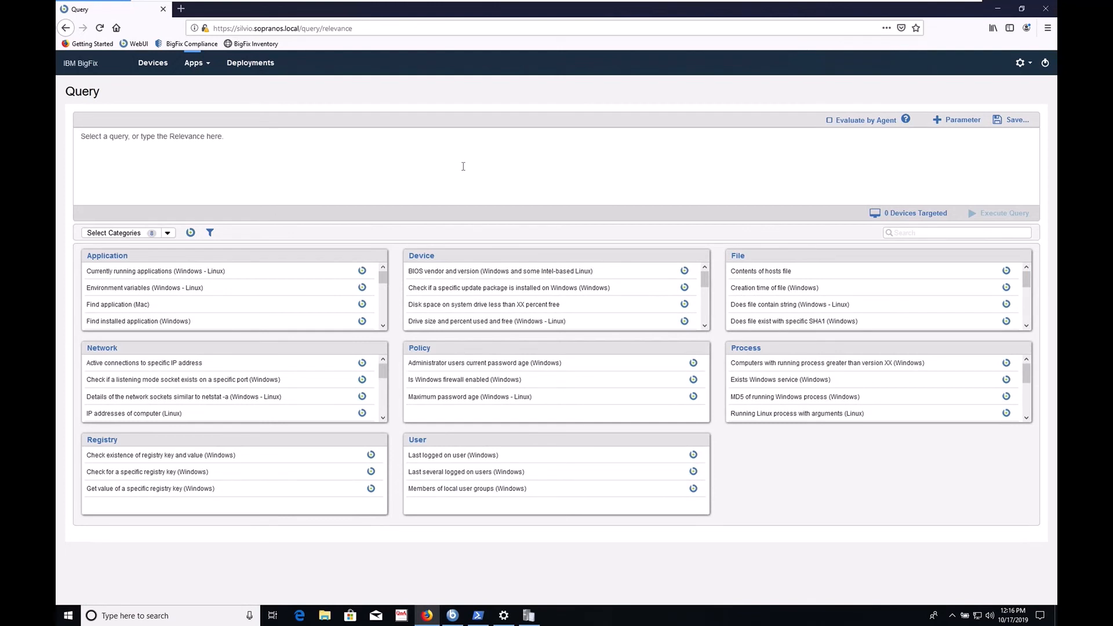
Step: Enter query exists regapp "7zfm.exe" and target it at the CARMELLA device
type("exists regapp \"7zfm.exe\"")
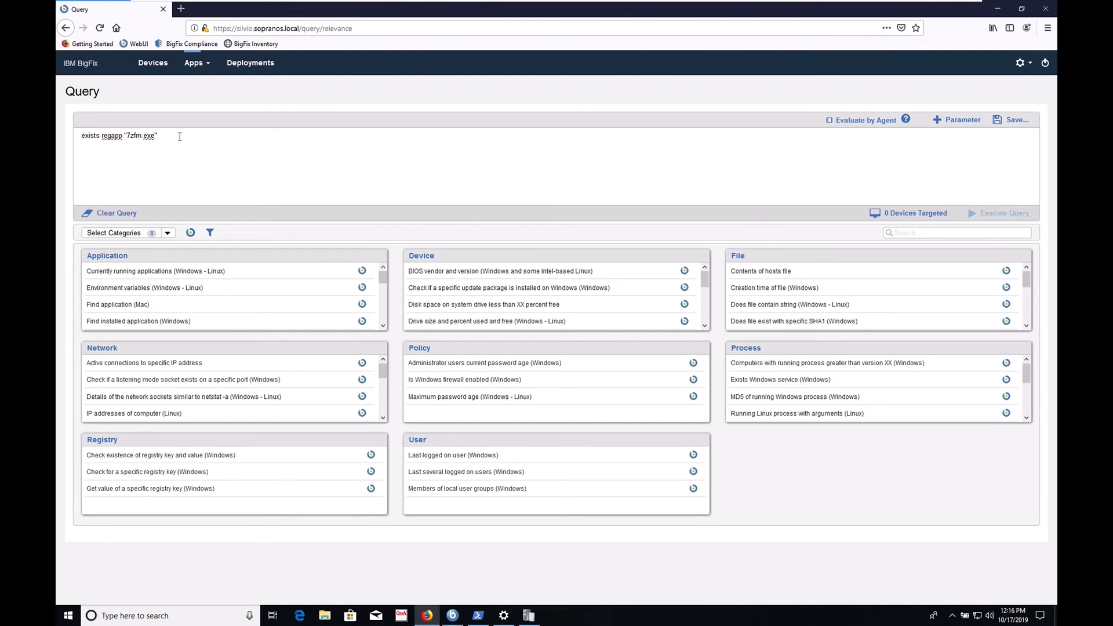
left_click(914, 213)
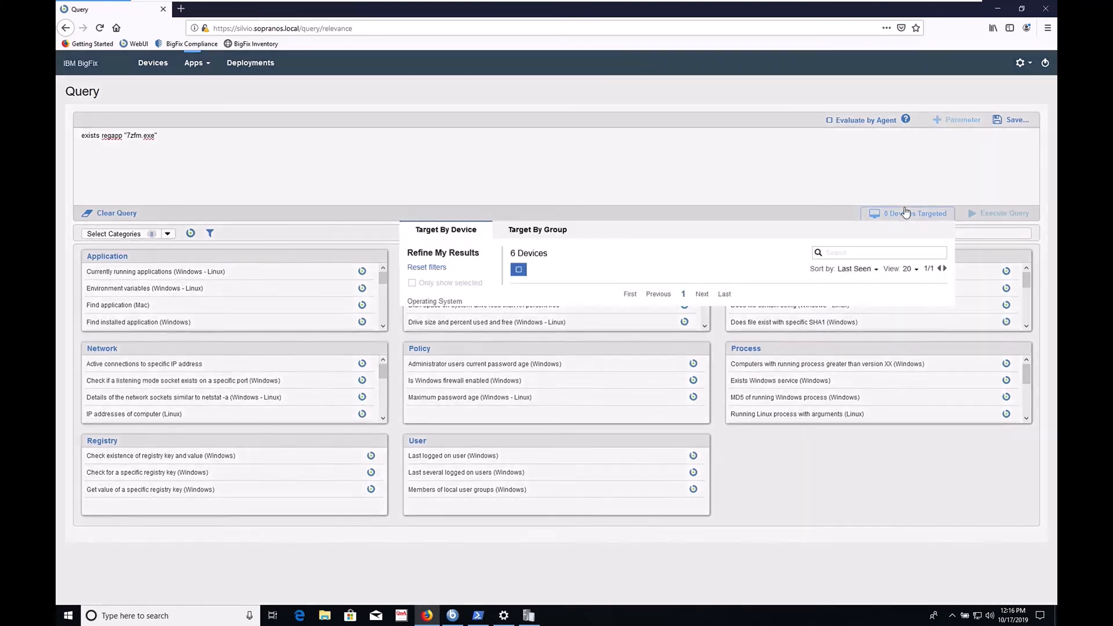
left_click(907, 213)
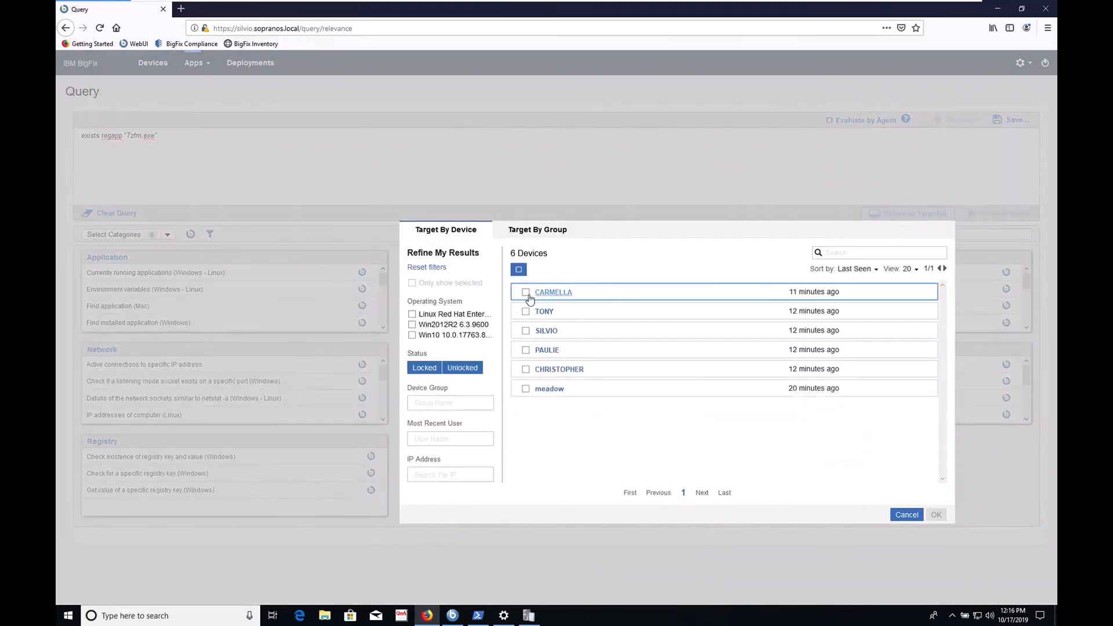
left_click(526, 292)
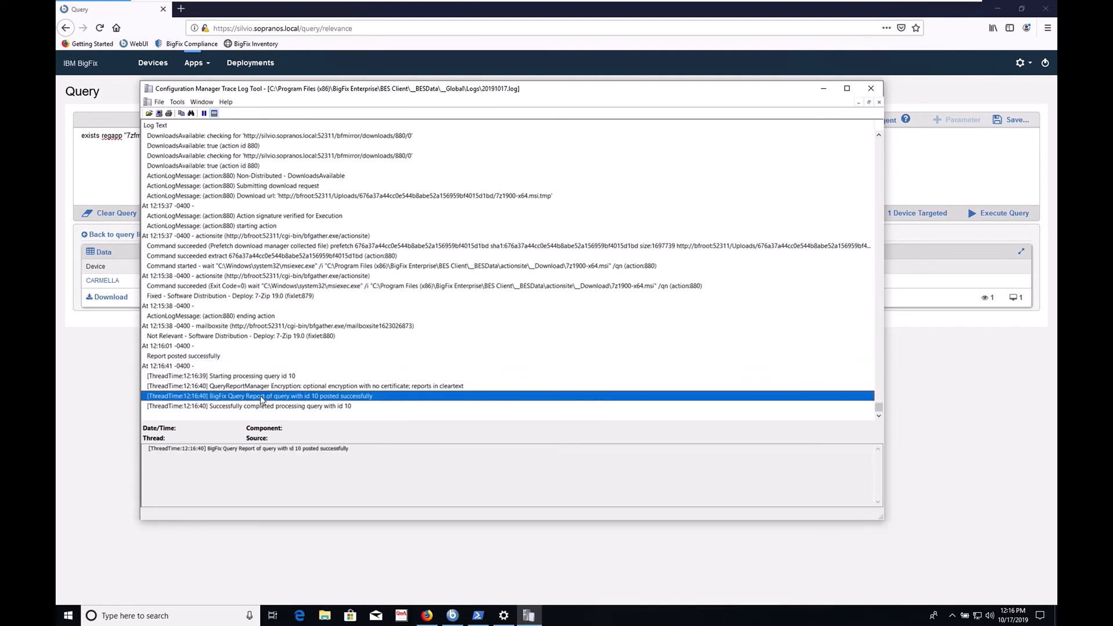
mouse_move(89, 424)
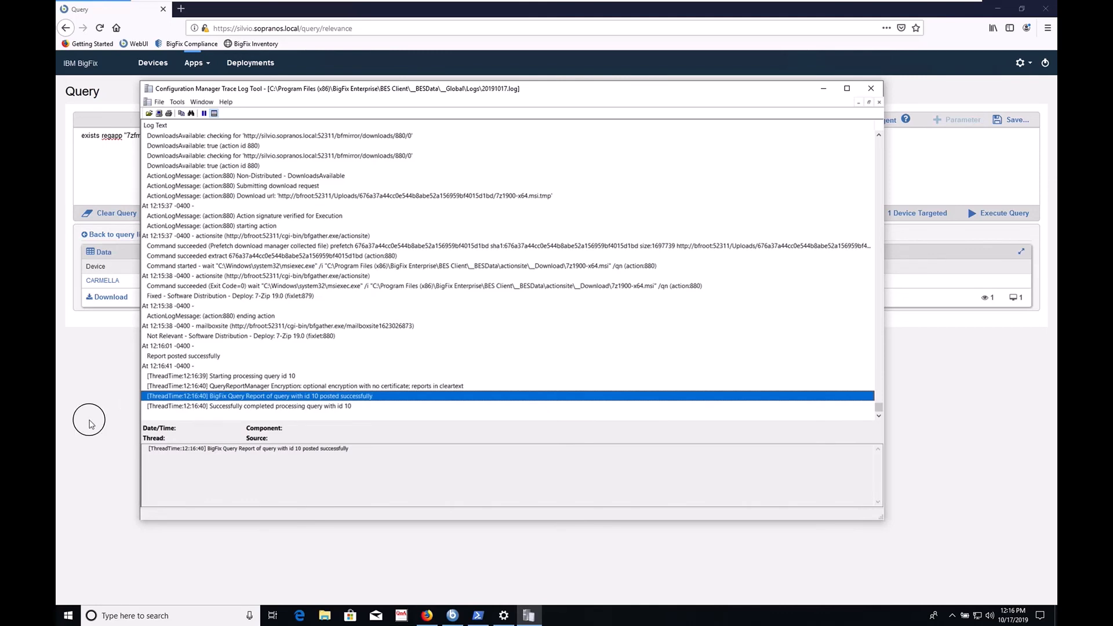
Step: Minimize CMTrace to view the True result, then launch 7-Zip File Manager from Start
left_click(871, 88)
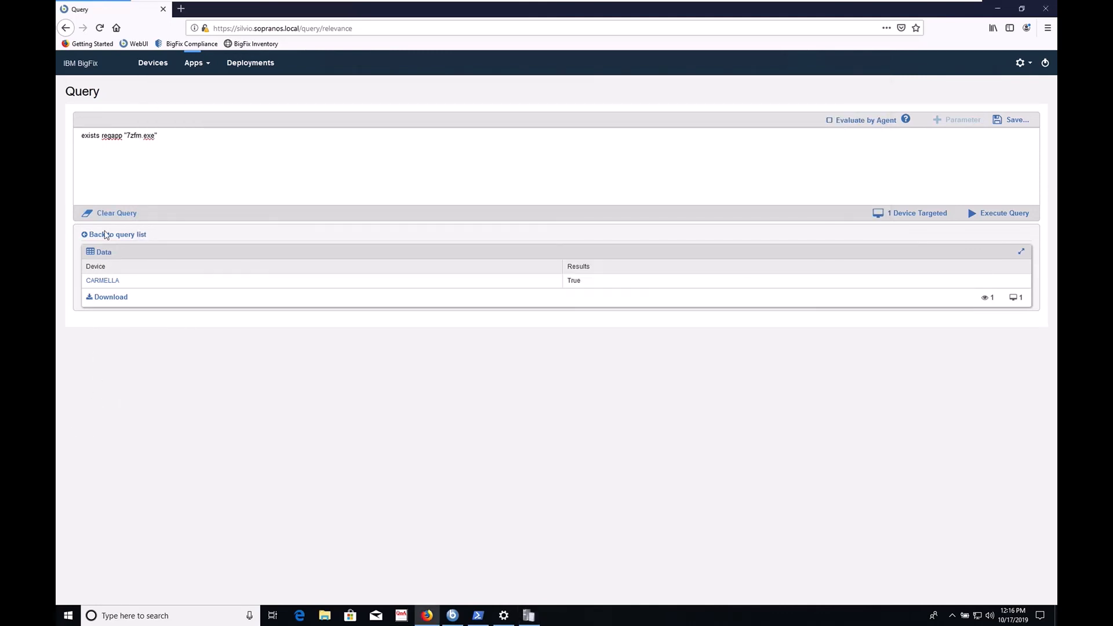
mouse_move(57, 582)
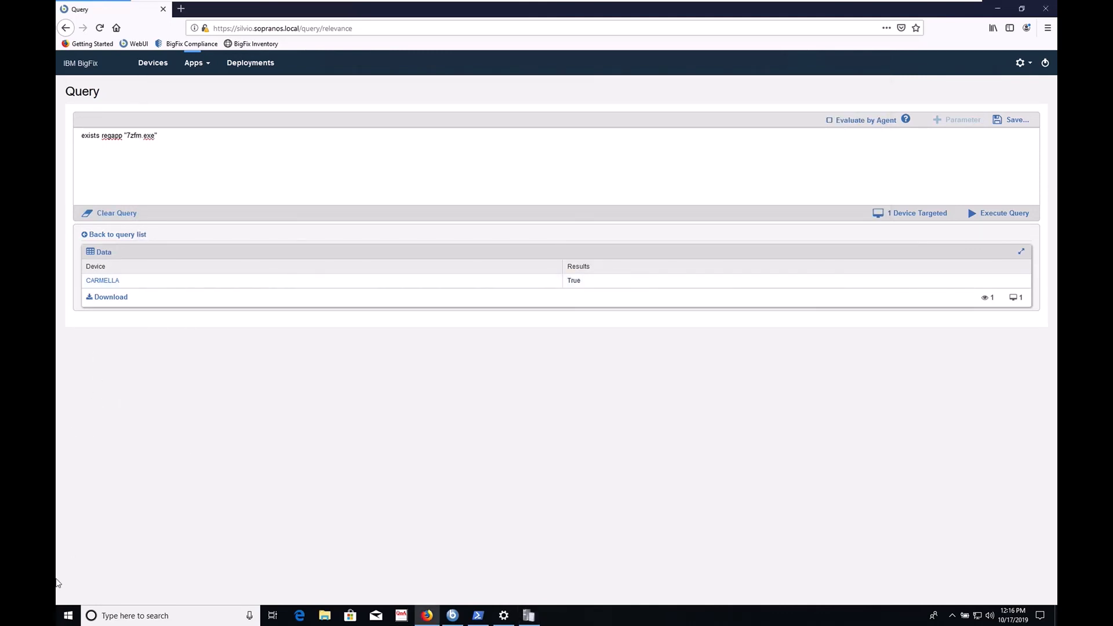
left_click(69, 615)
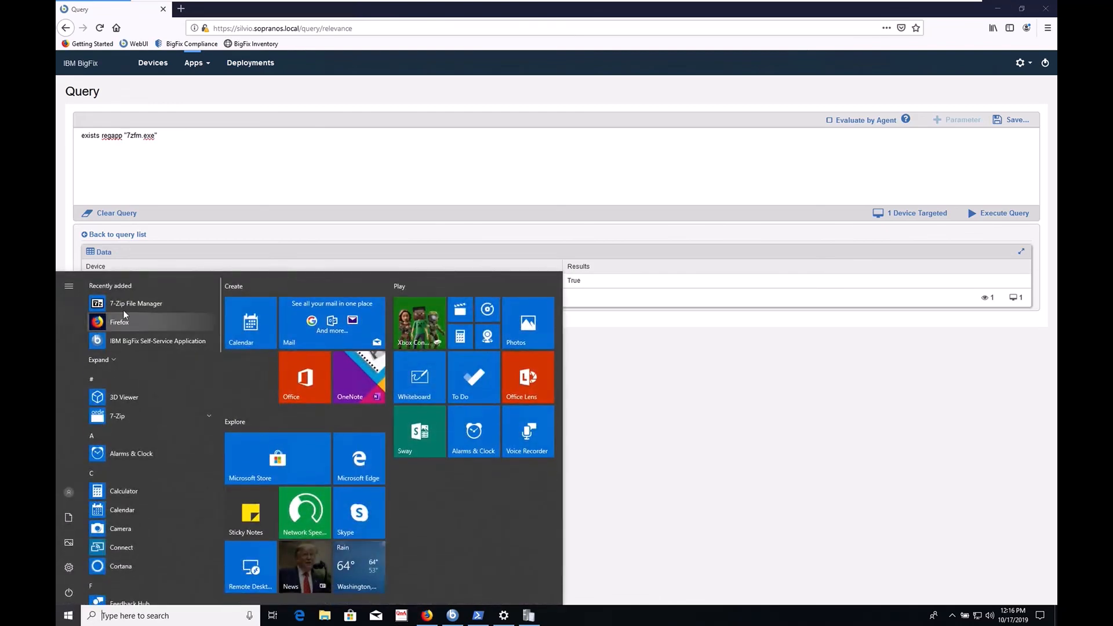
left_click(136, 303)
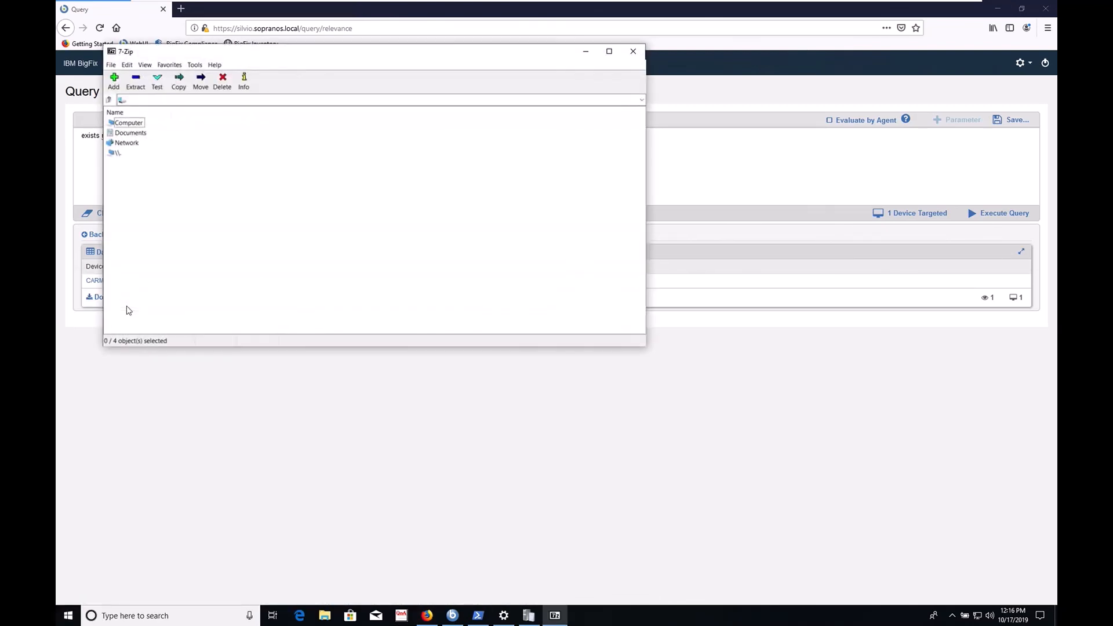